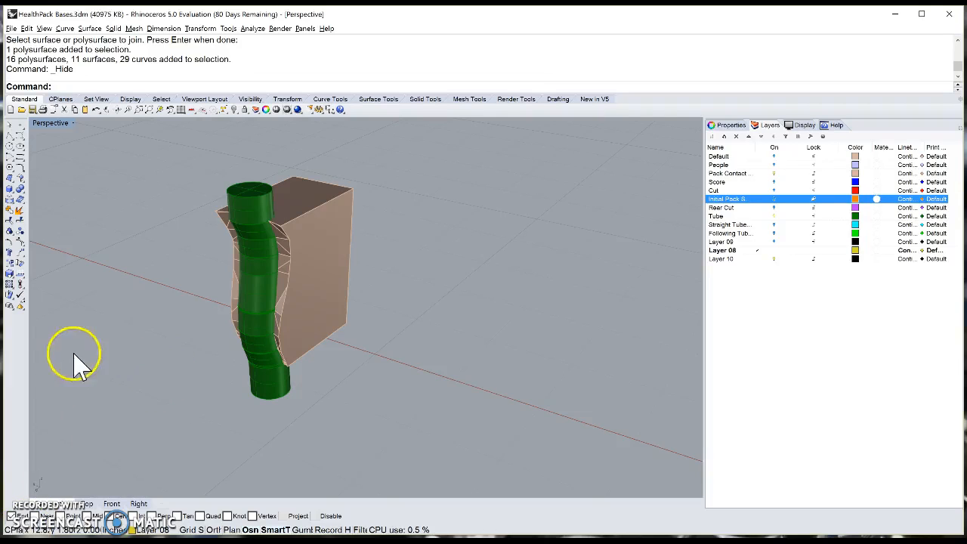
mouse_move(185, 400)
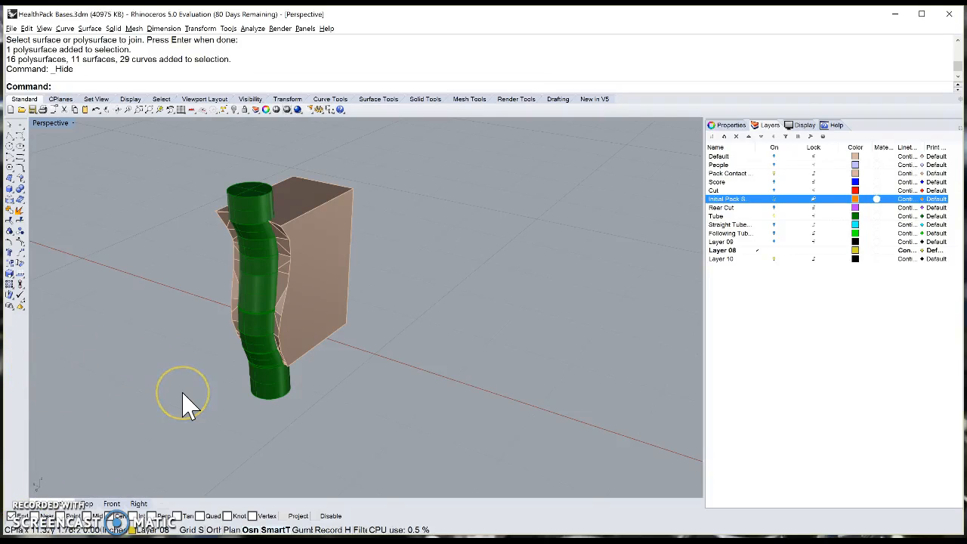
mouse_move(234, 396)
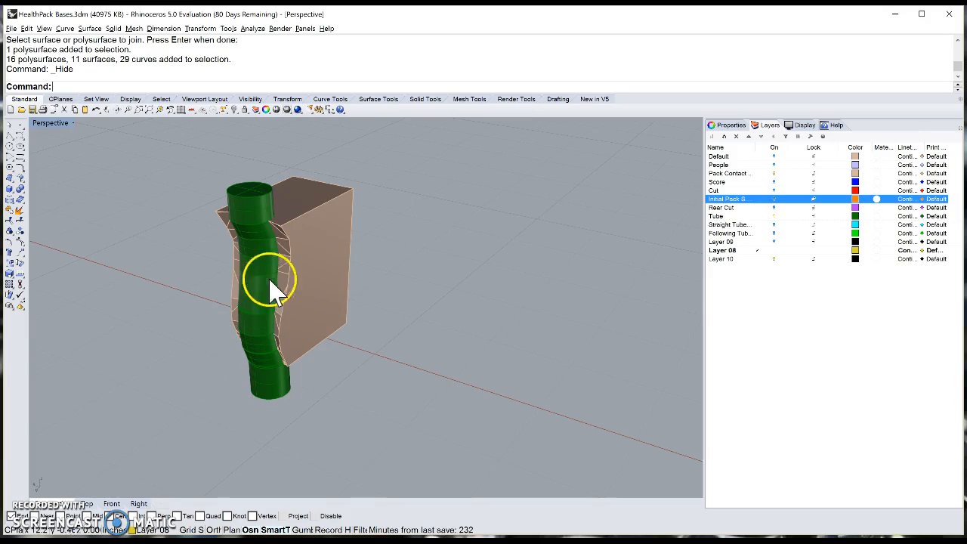
mouse_move(271, 260)
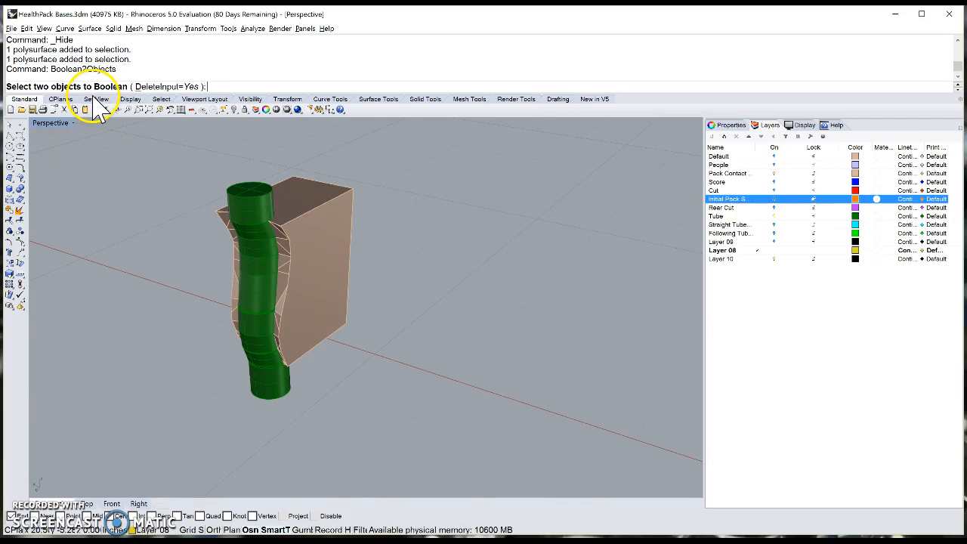
Cycle the Boolean Two Objects preview to show only the block-tube intersection sliver.
left_click(263, 290)
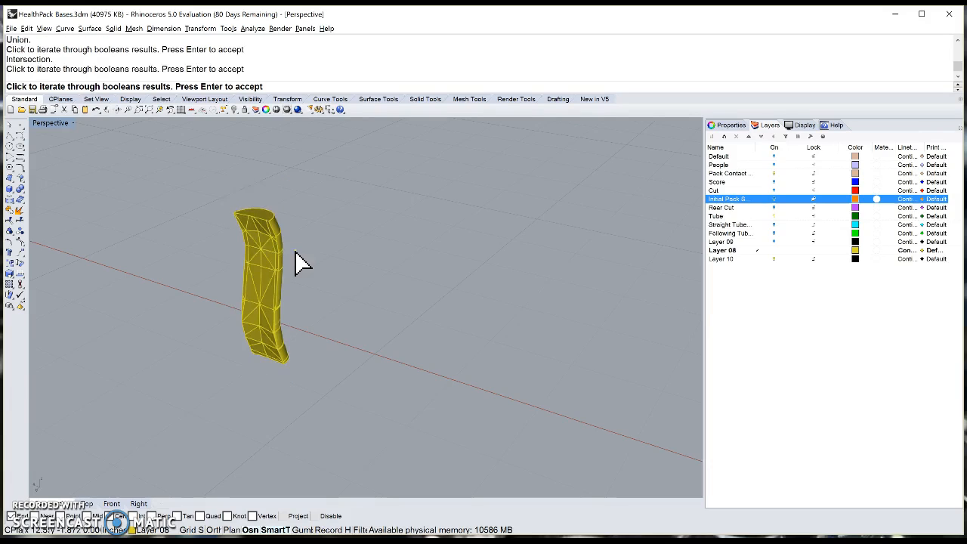
Cycle to the A minus B result, leaving the green block with a curved channel.
left_click(295, 260)
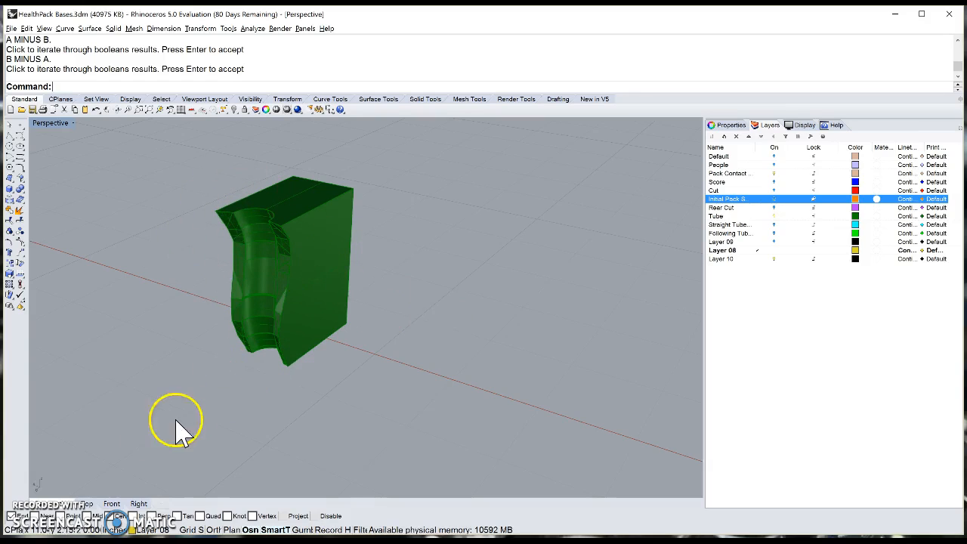
mouse_move(136, 420)
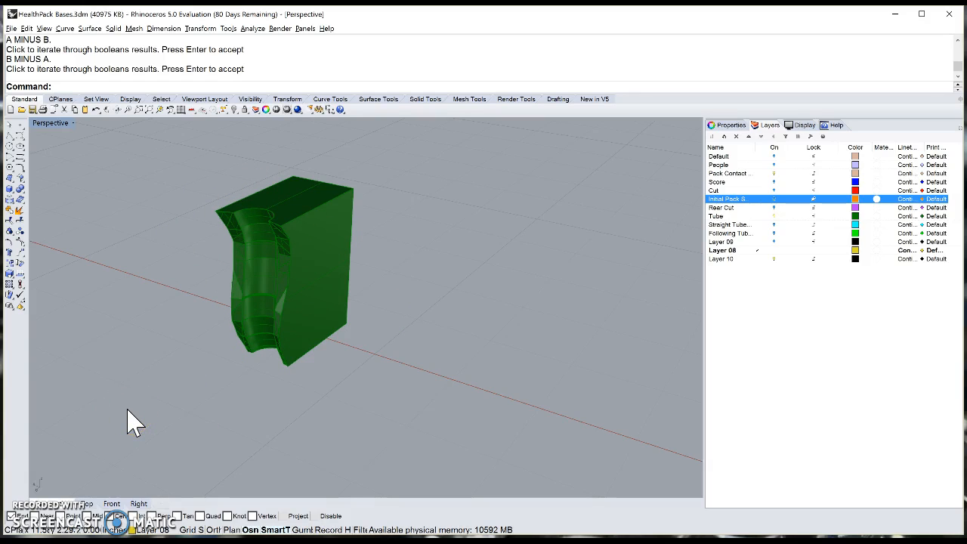